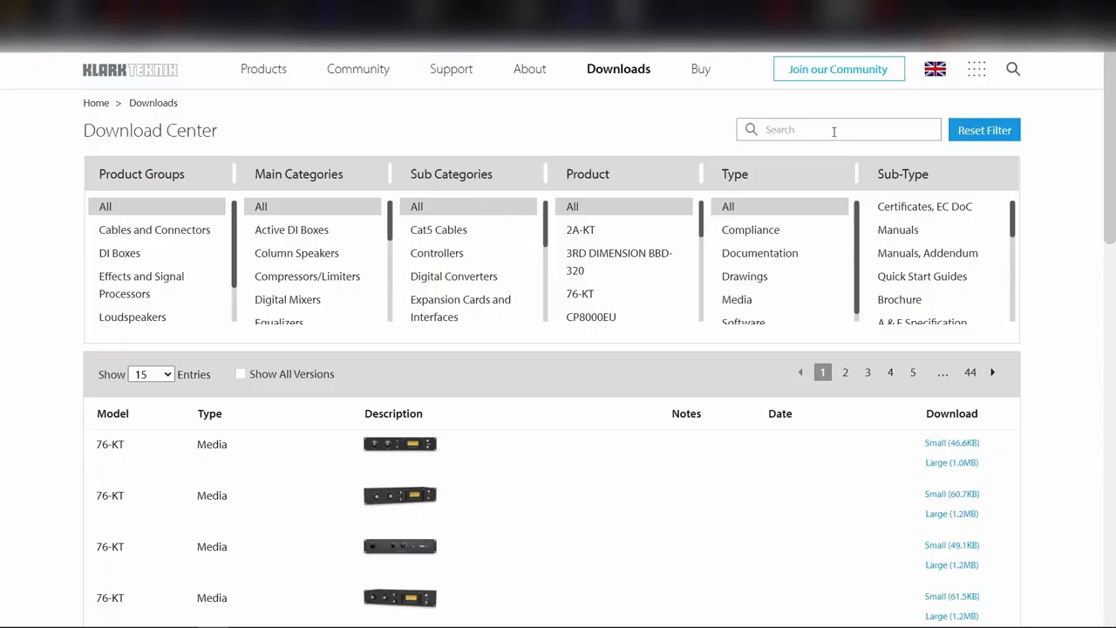
Step: Search the Klark Teknik Download Center for the DN32-USB driver archive
type("x us")
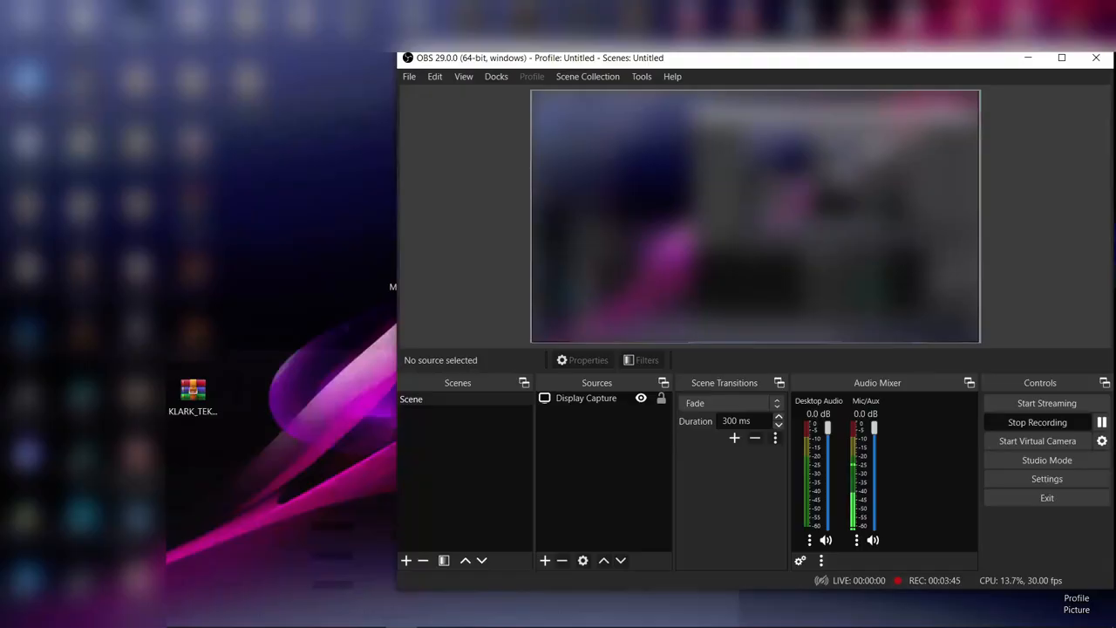
Step: Extract the DN32-USB driver archive on the desktop and let Setup make changes
right_click(191, 410)
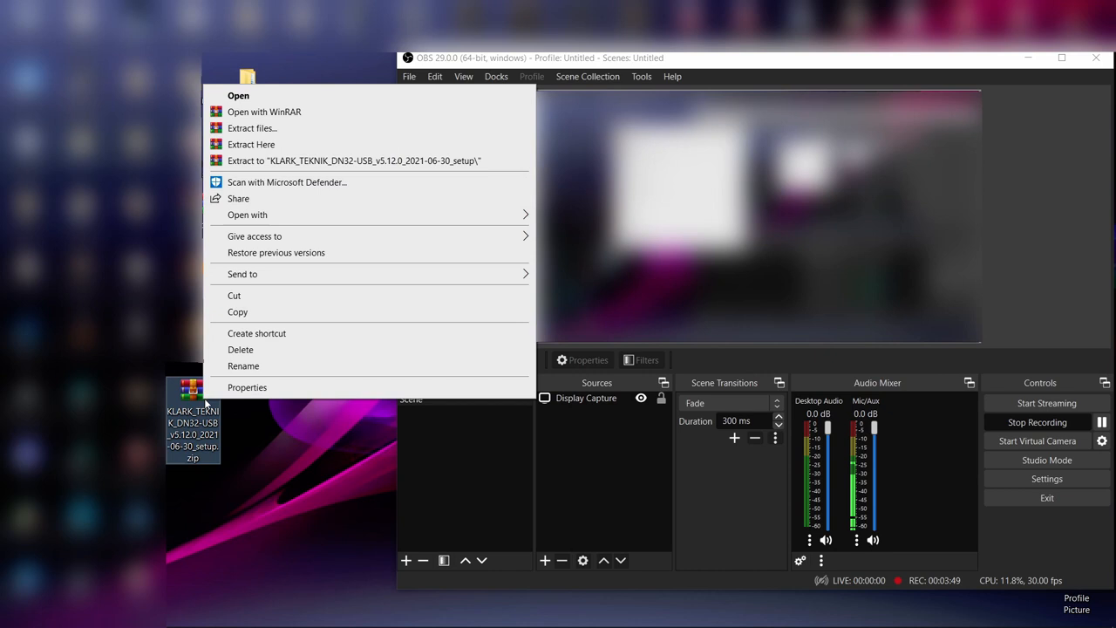
left_click(237, 95)
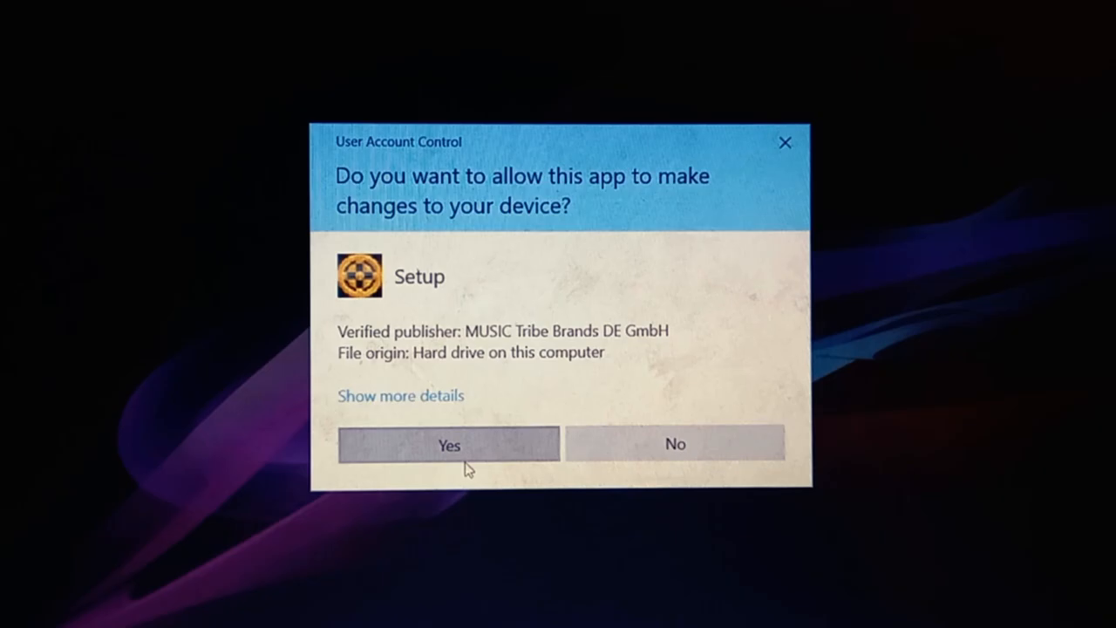
left_click(448, 445)
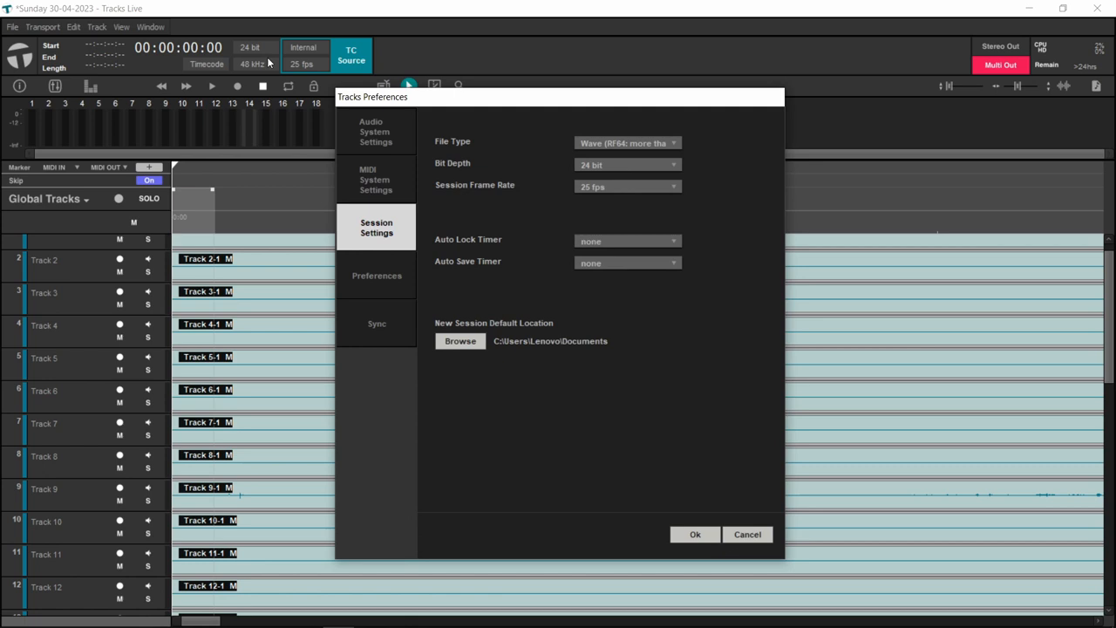
Step: In Audio System Settings, choose DN32-USB ASIO Driver as interface and confirm
left_click(377, 132)
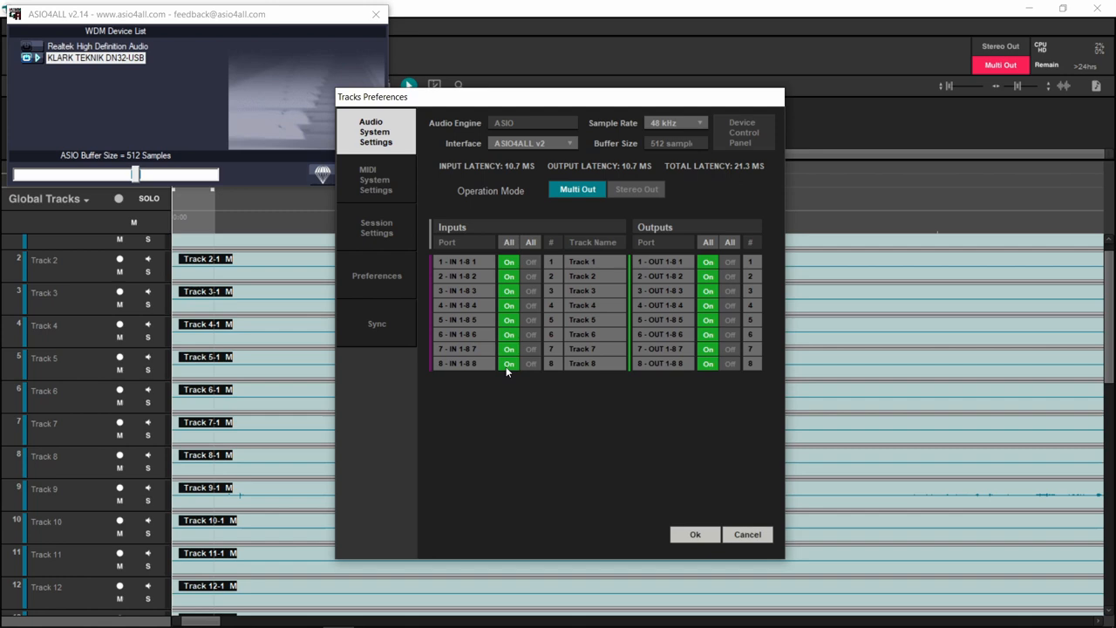
mouse_move(551, 156)
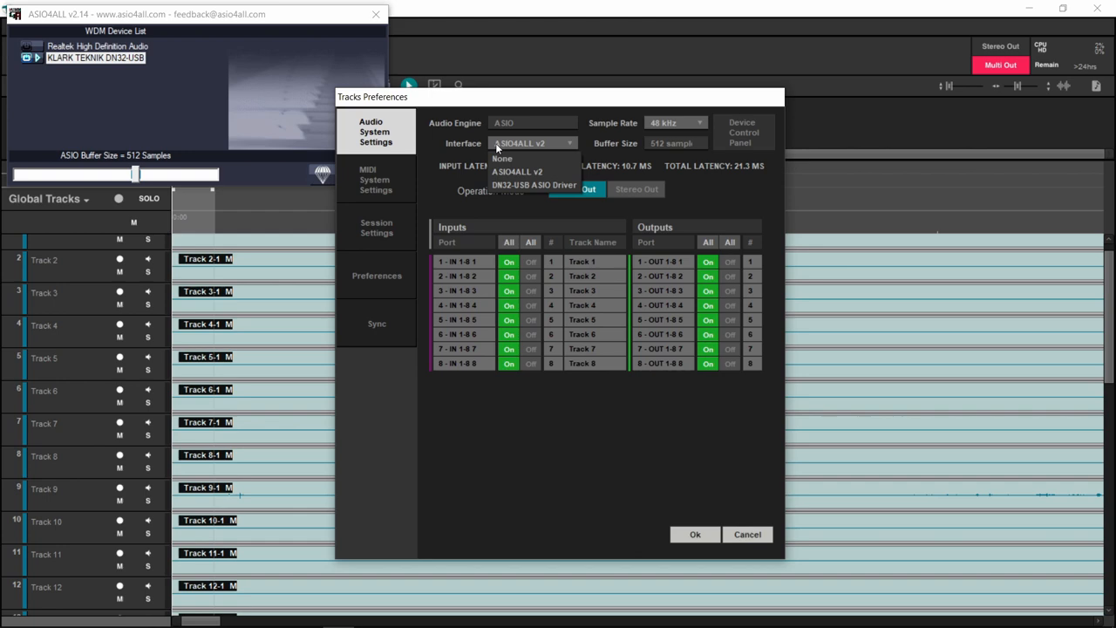
left_click(533, 185)
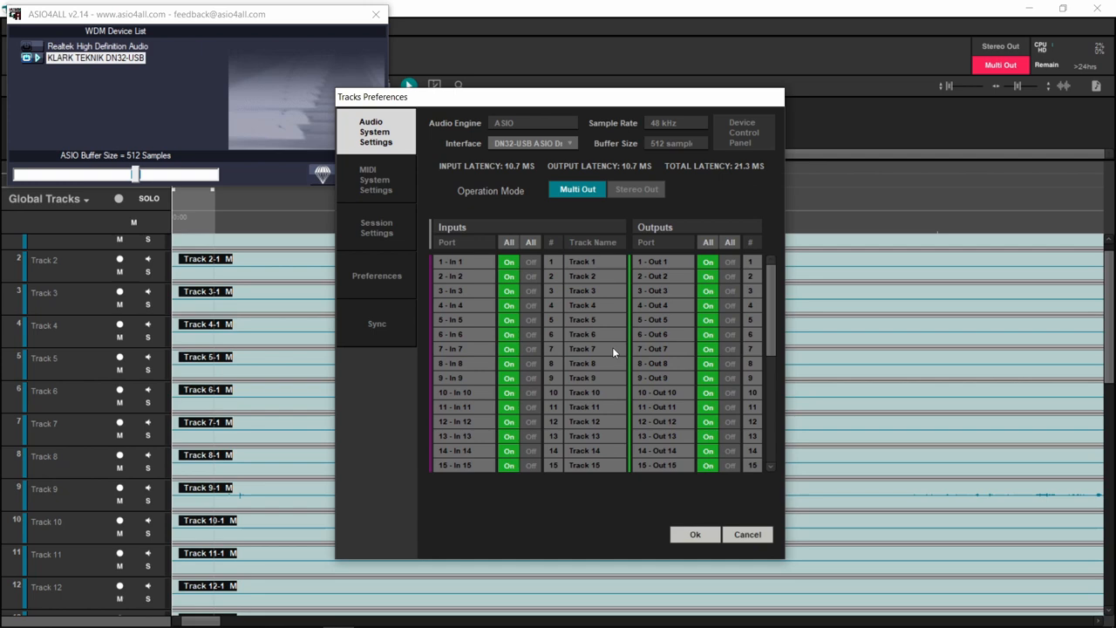
left_click(533, 143)
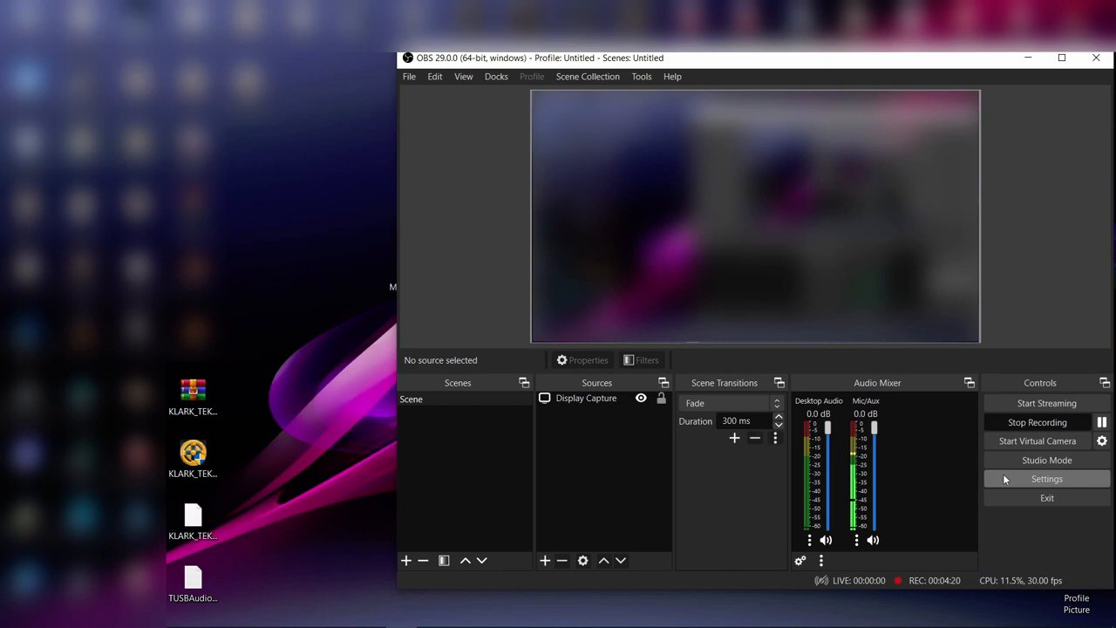
Step: Set Mic/Auxiliary Audio to IN 1-8 (KLARK TEKNIK DN32-USB) and apply
left_click(1045, 478)
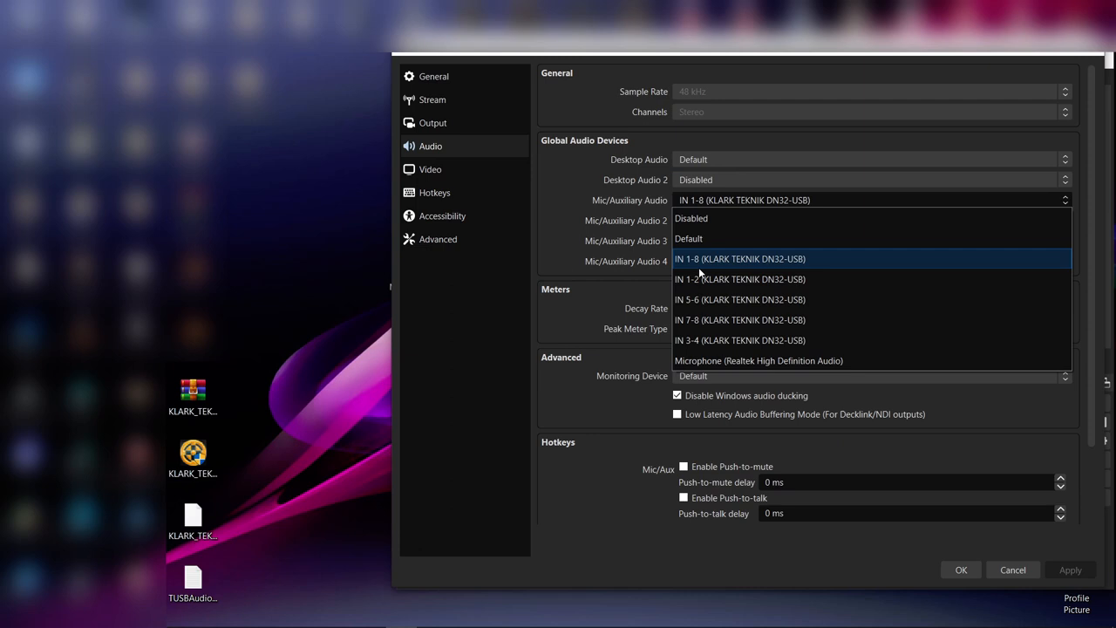
mouse_move(706, 300)
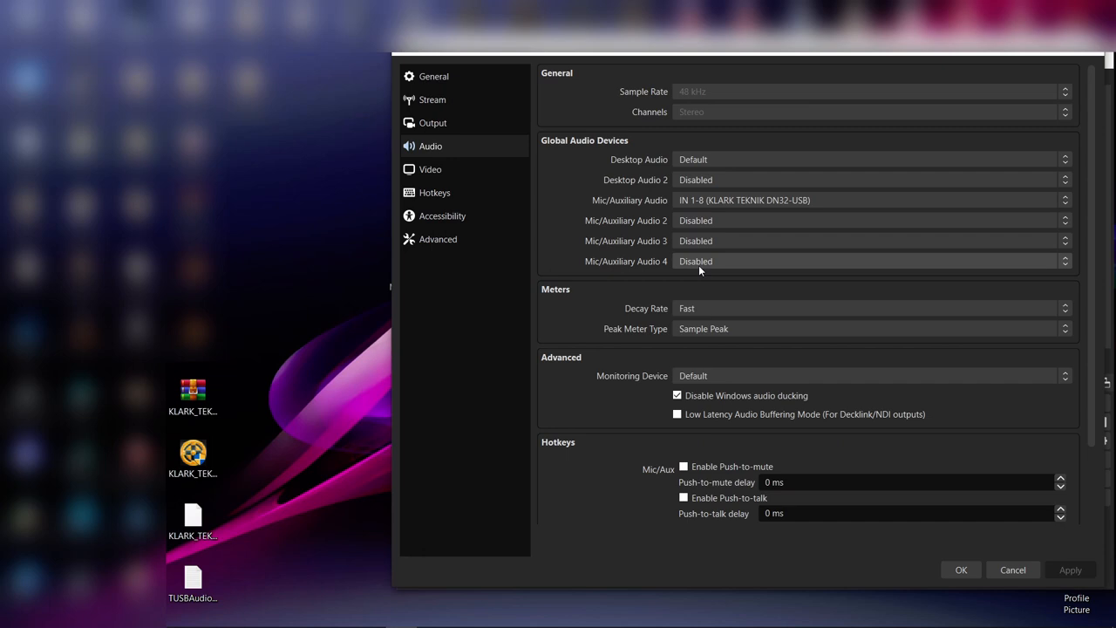
left_click(868, 199)
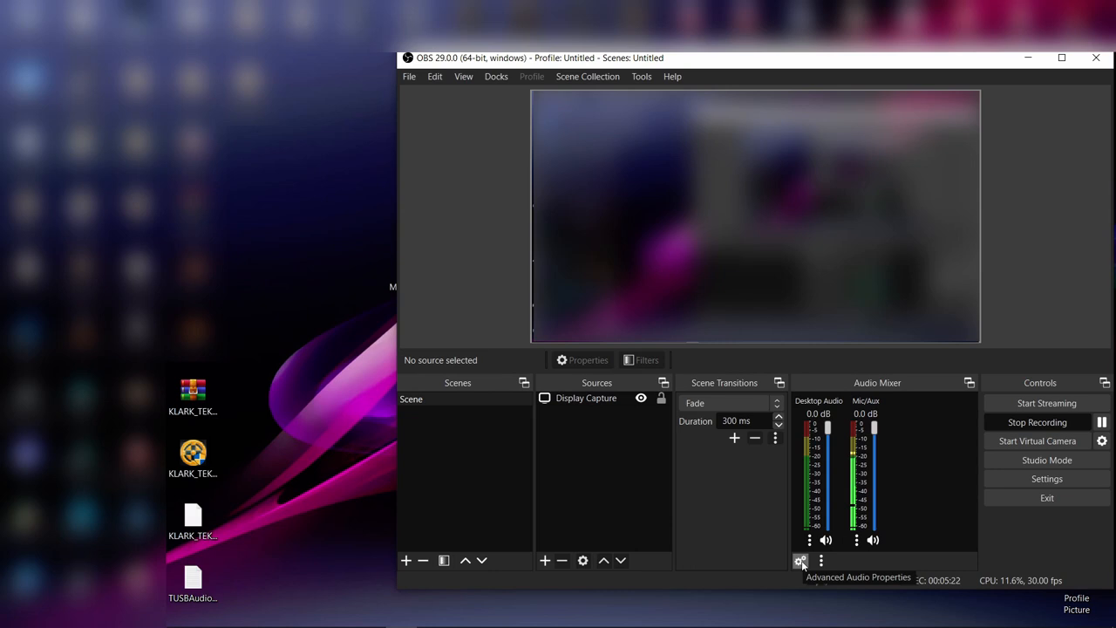
Step: Review Desktop Audio and Mic/Aux at 0.0 dB on track 1 in Advanced Audio Properties
left_click(798, 562)
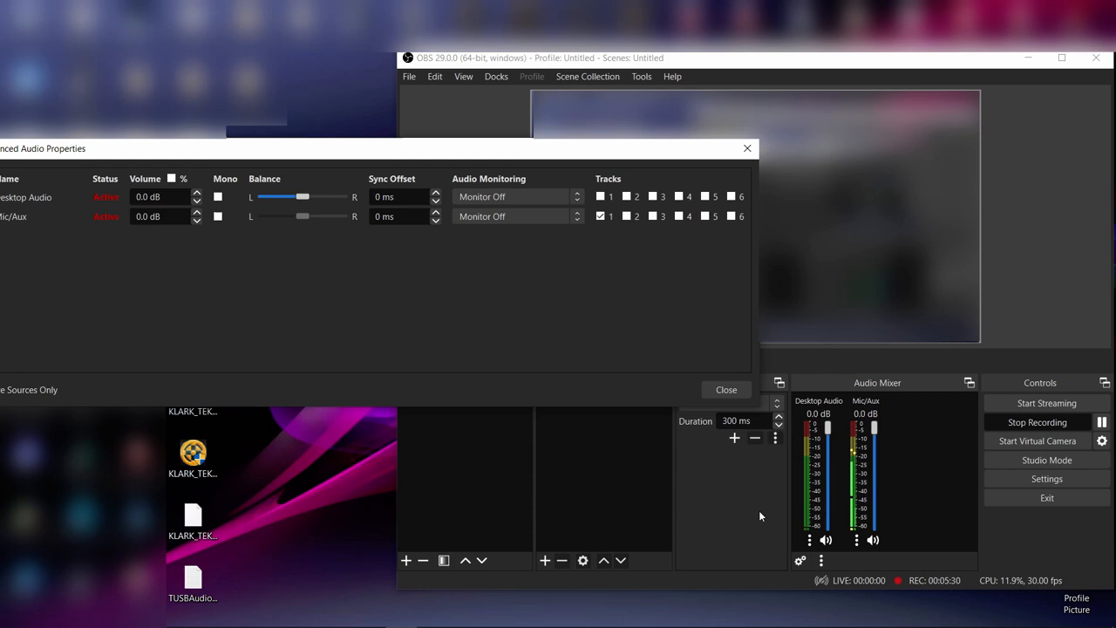
left_click(218, 216)
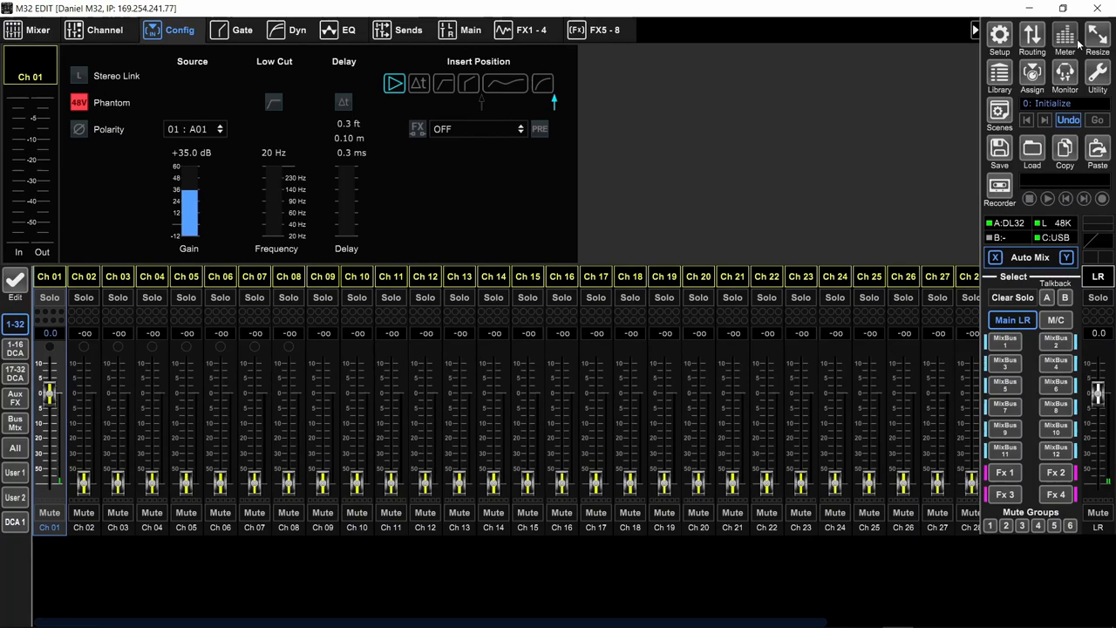
Step: In Routing > Card, feed card Outputs 1-8 from Out 9-16 instead of AES50-A 1-8
left_click(1032, 37)
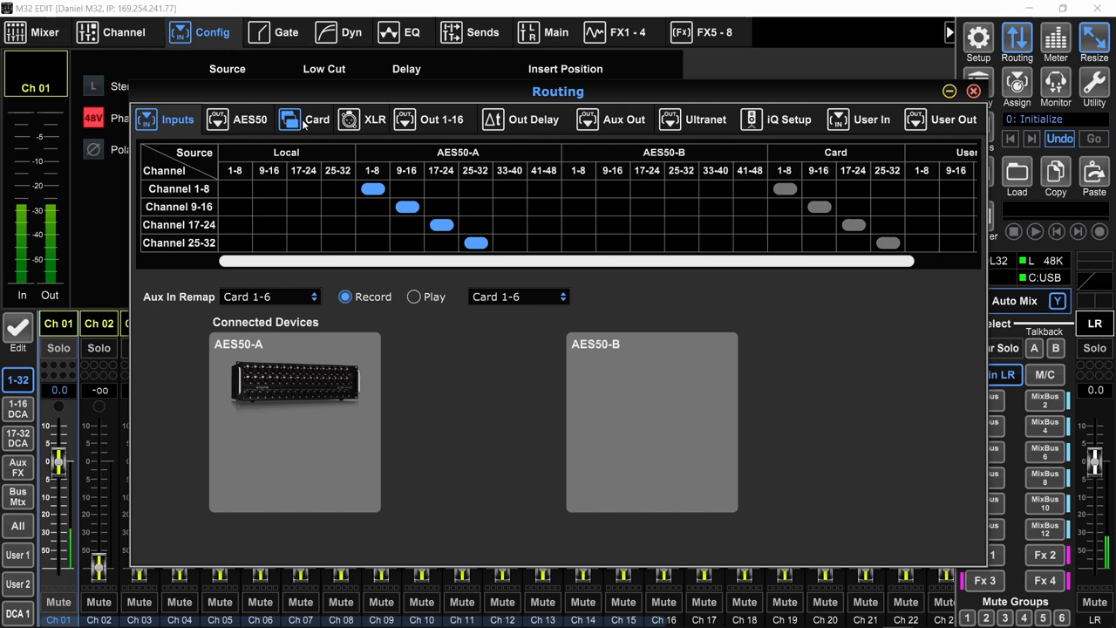
left_click(317, 118)
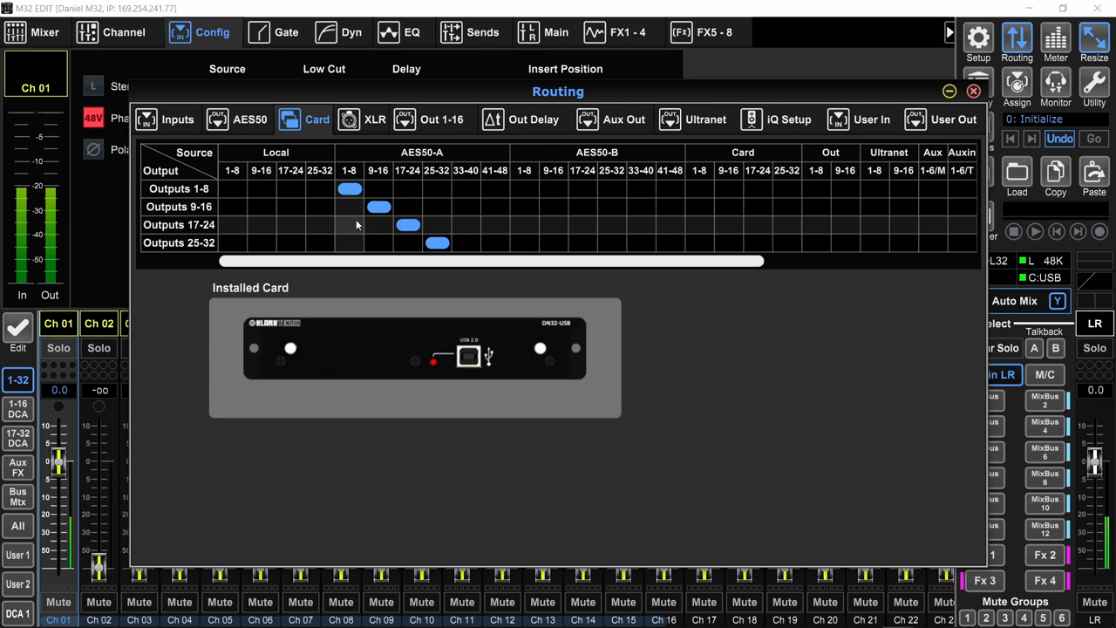
left_click(349, 188)
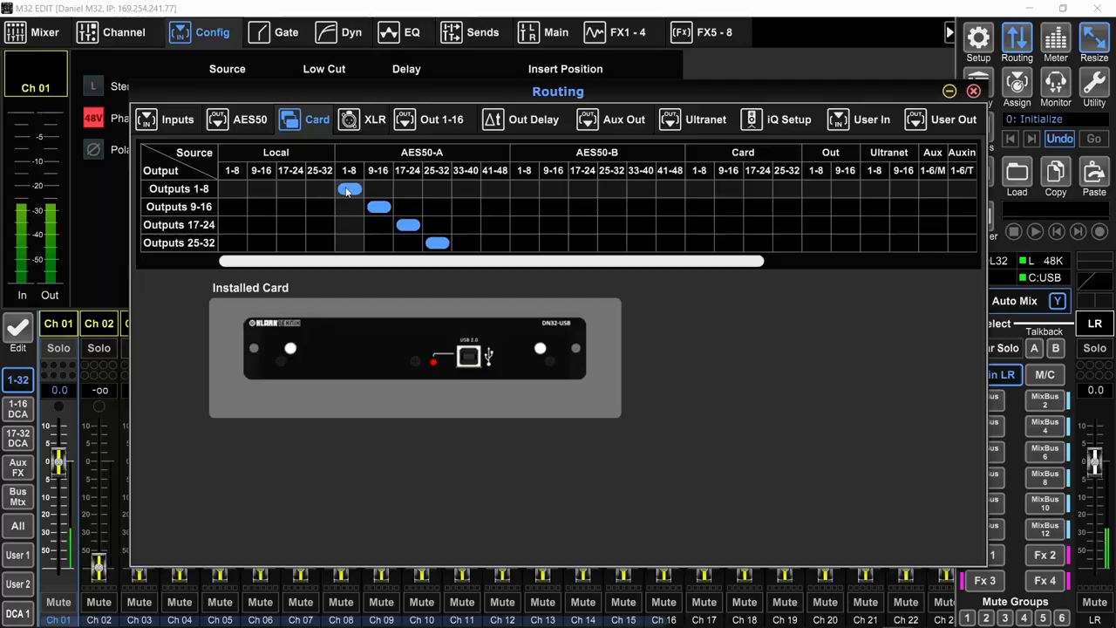
left_click(348, 188)
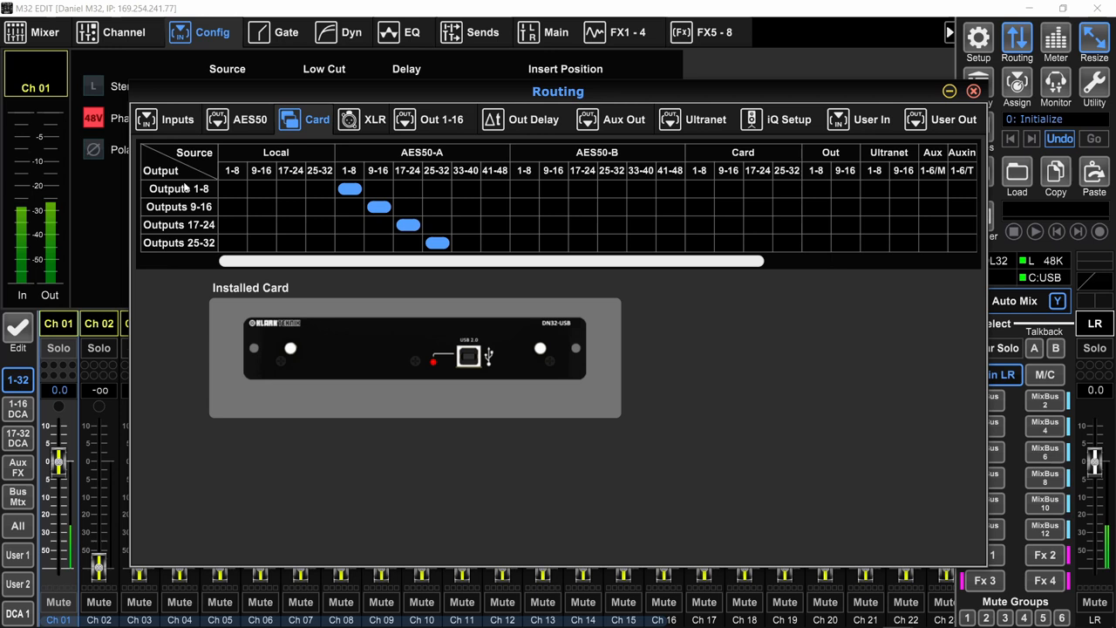
left_click(845, 188)
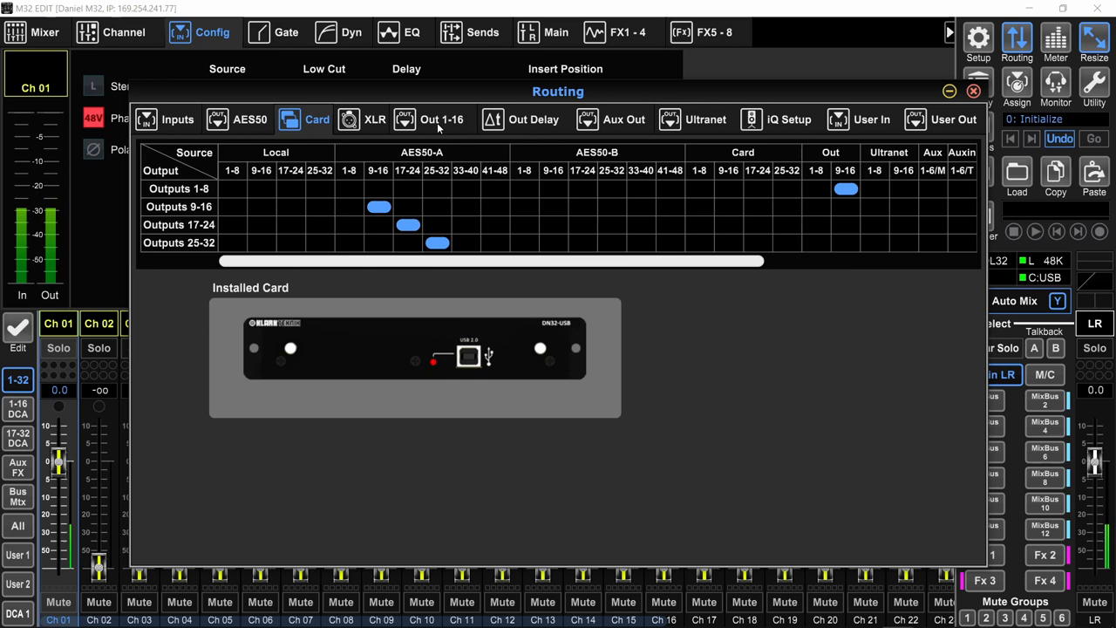
Step: Shrink the editor window so OBS Studio shows beside the card routing page
left_click(845, 188)
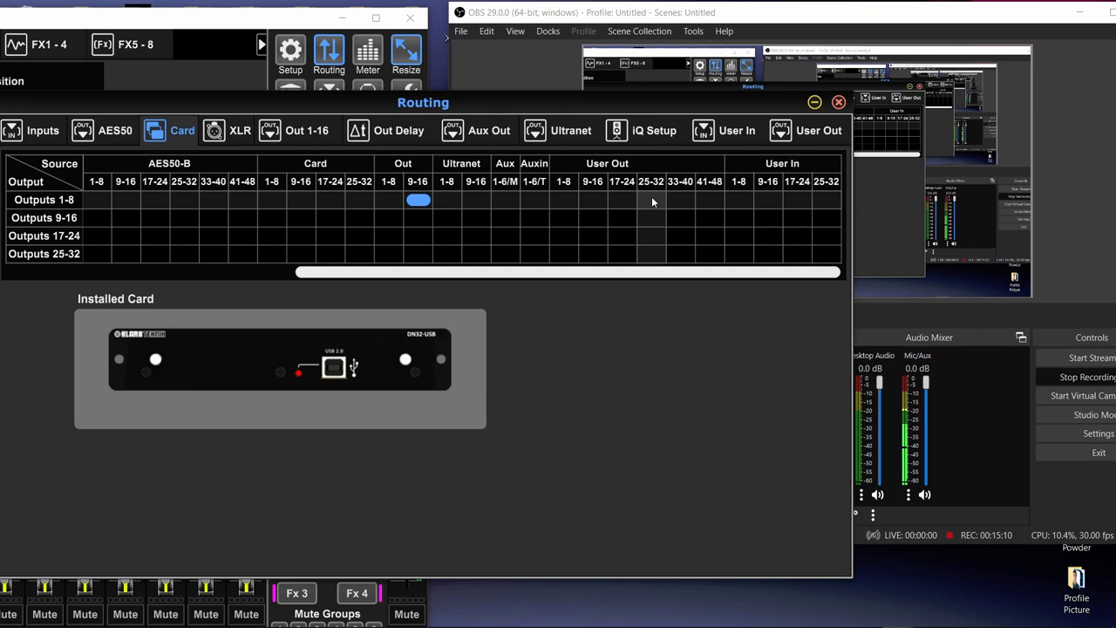
mouse_move(920, 457)
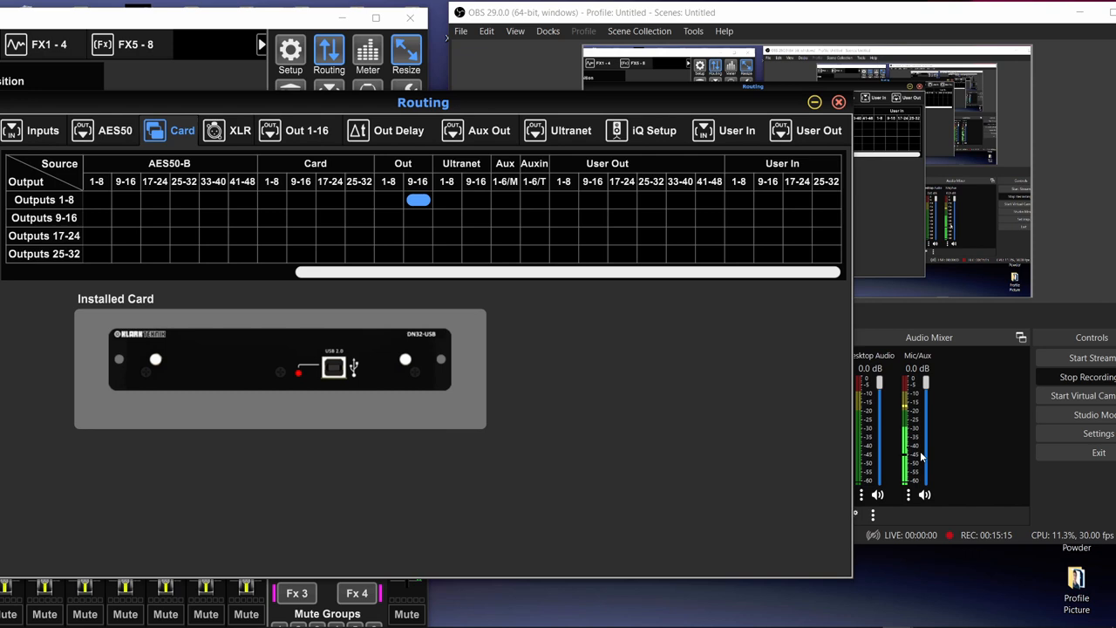
left_click(815, 129)
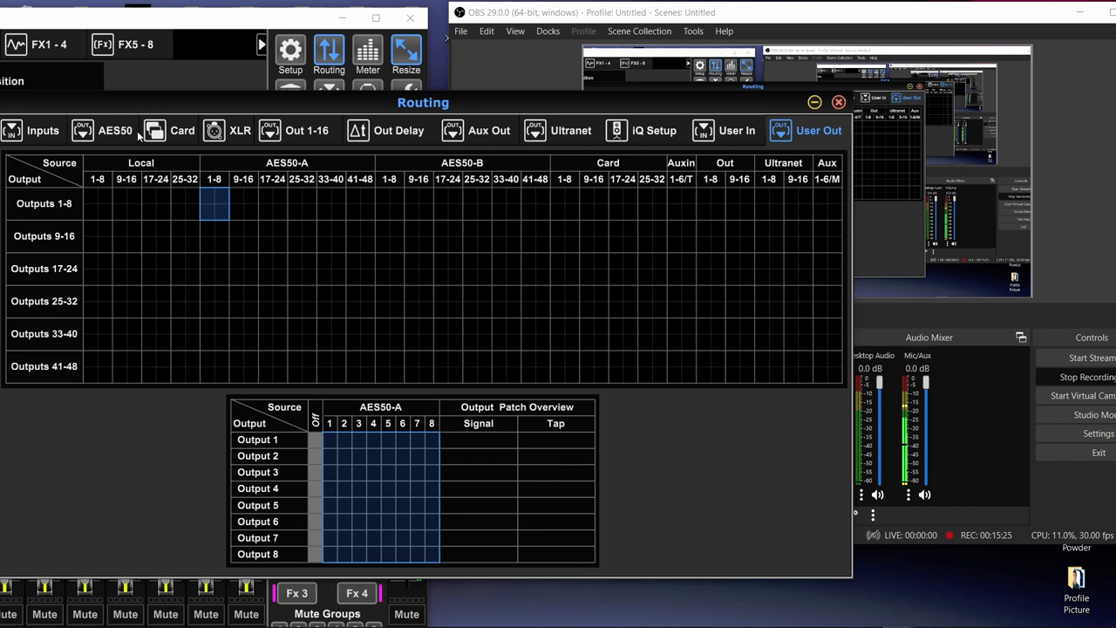
left_click(181, 129)
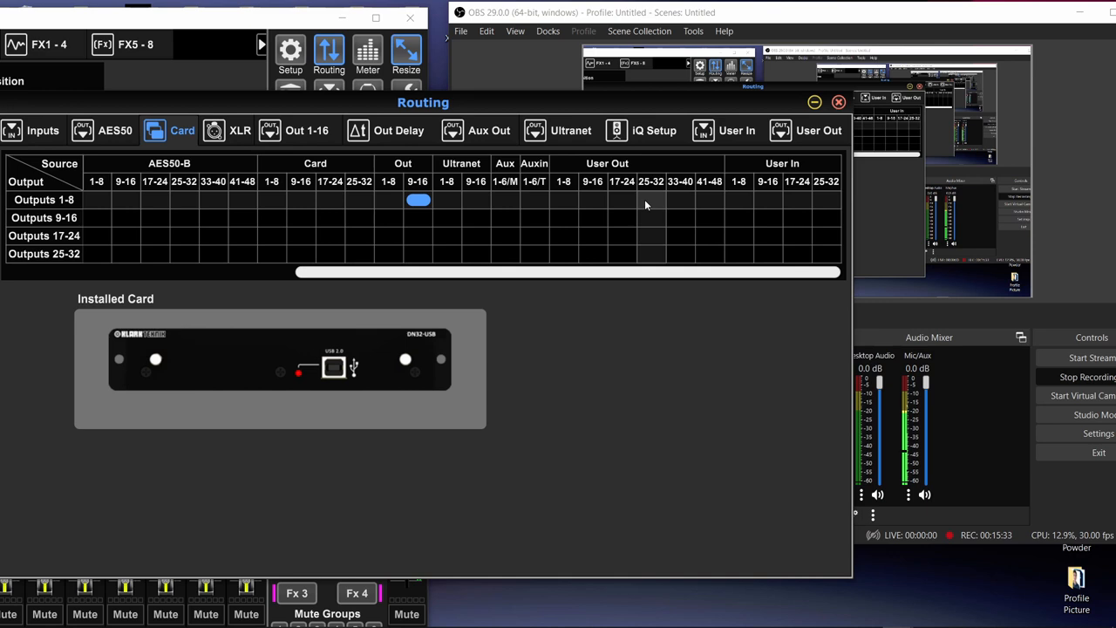
left_click(818, 129)
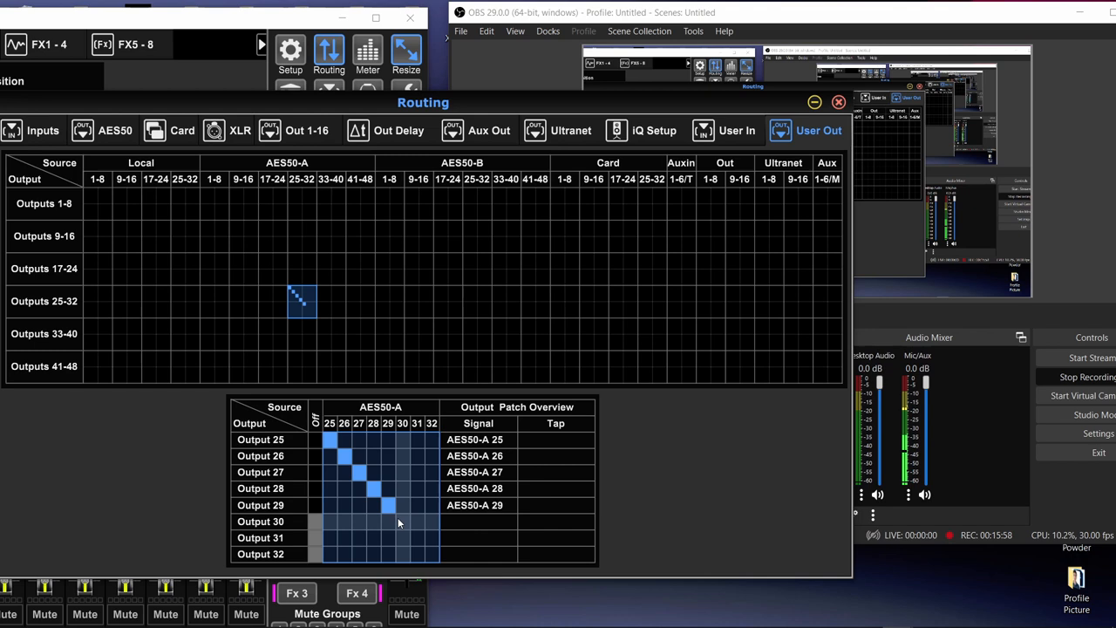
Step: Patch AES50-A 30 to user output 30 and Main L/R post-fader to outputs 31-32
left_click(403, 521)
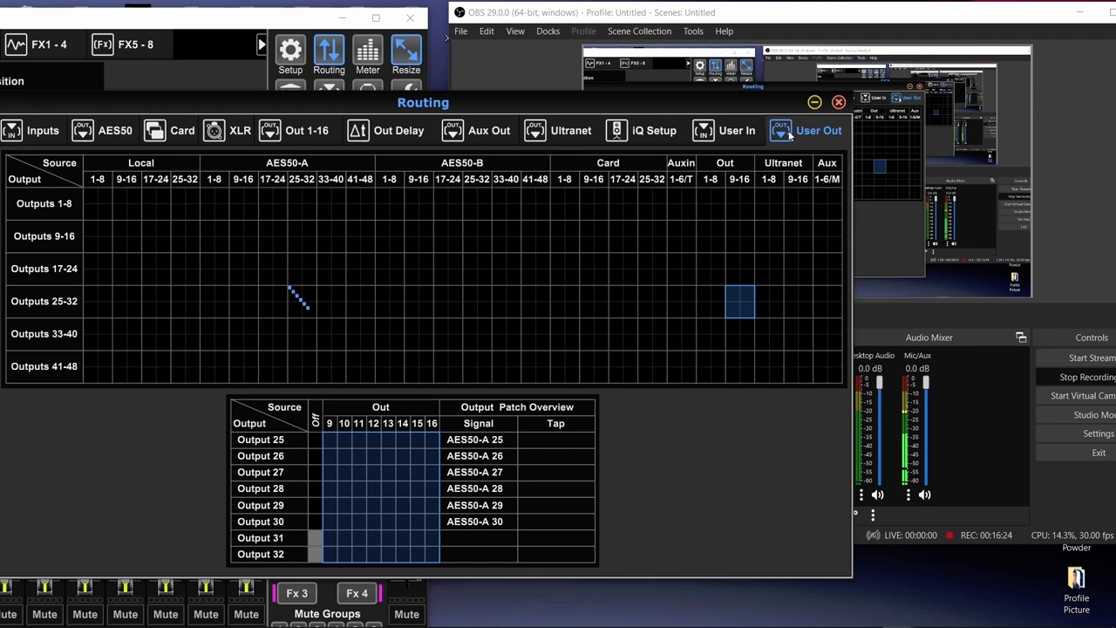
left_click(416, 537)
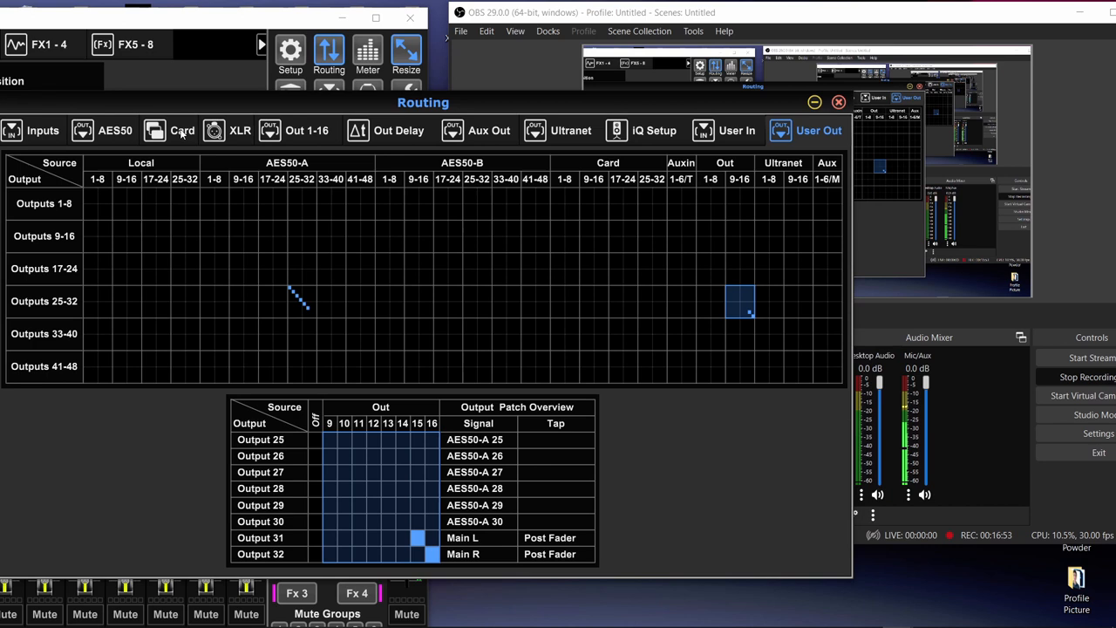
left_click(181, 129)
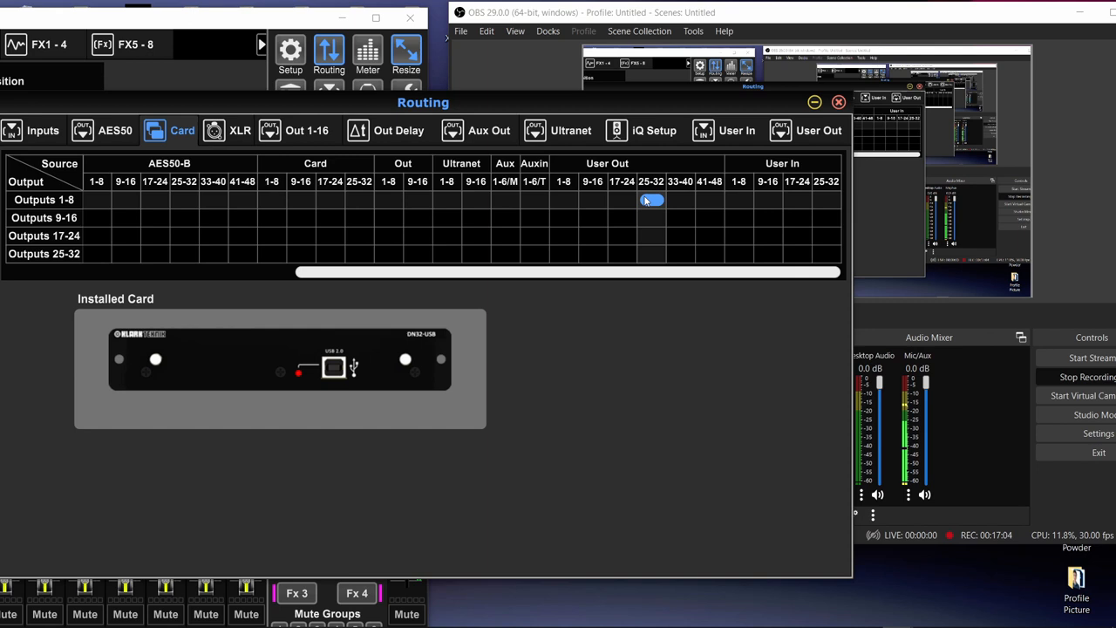
scroll("left", 3)
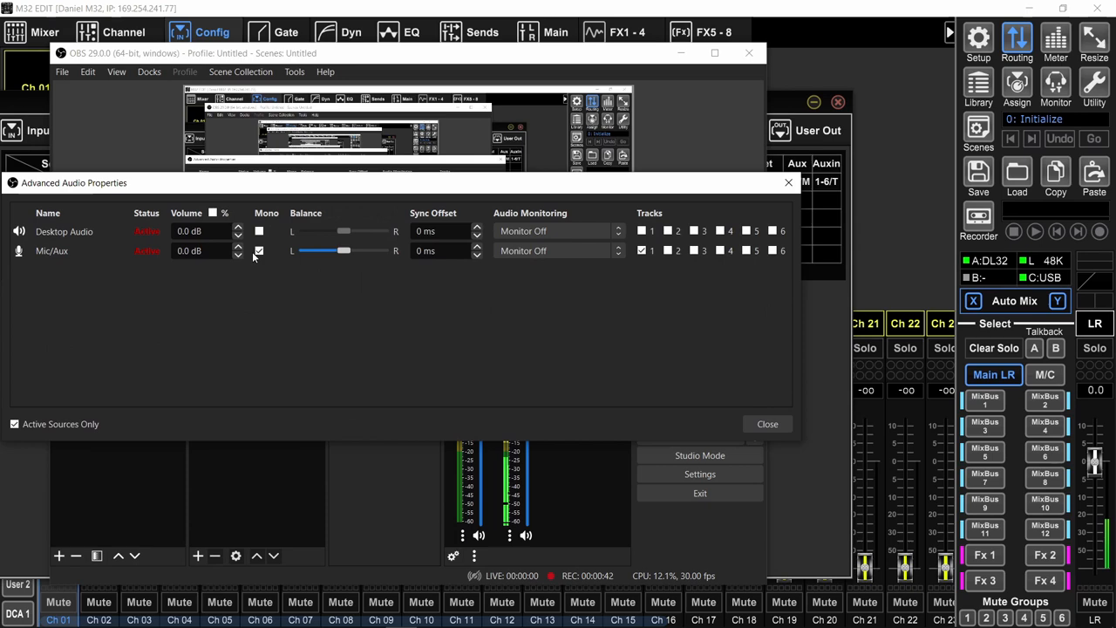
Step: Uncheck Mono for the Mic/Aux source so it stays stereo
left_click(767, 423)
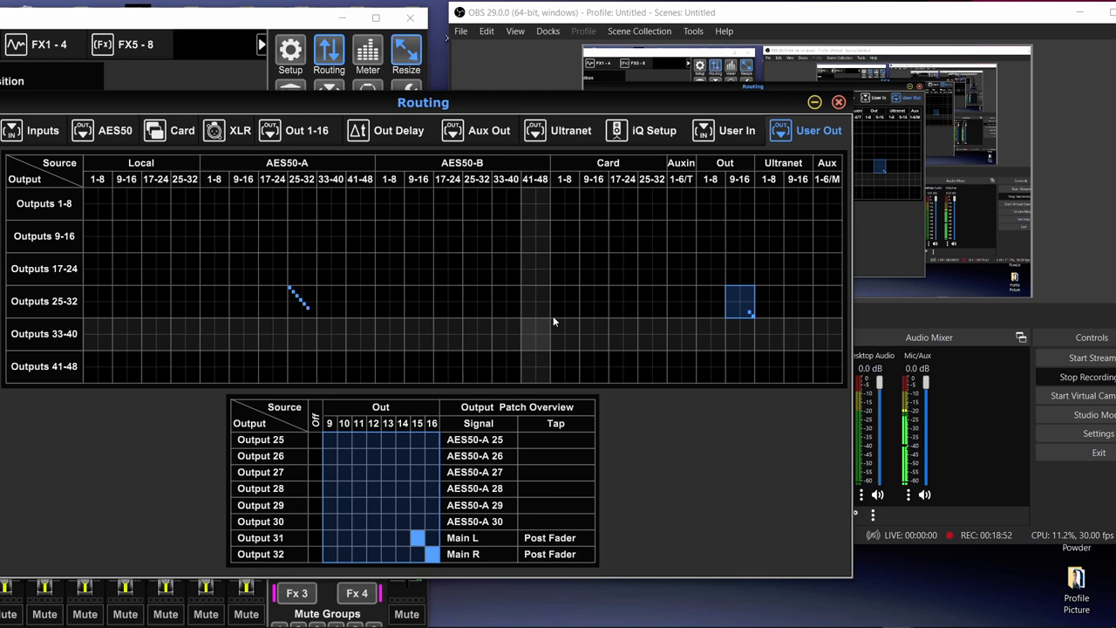
mouse_move(429, 310)
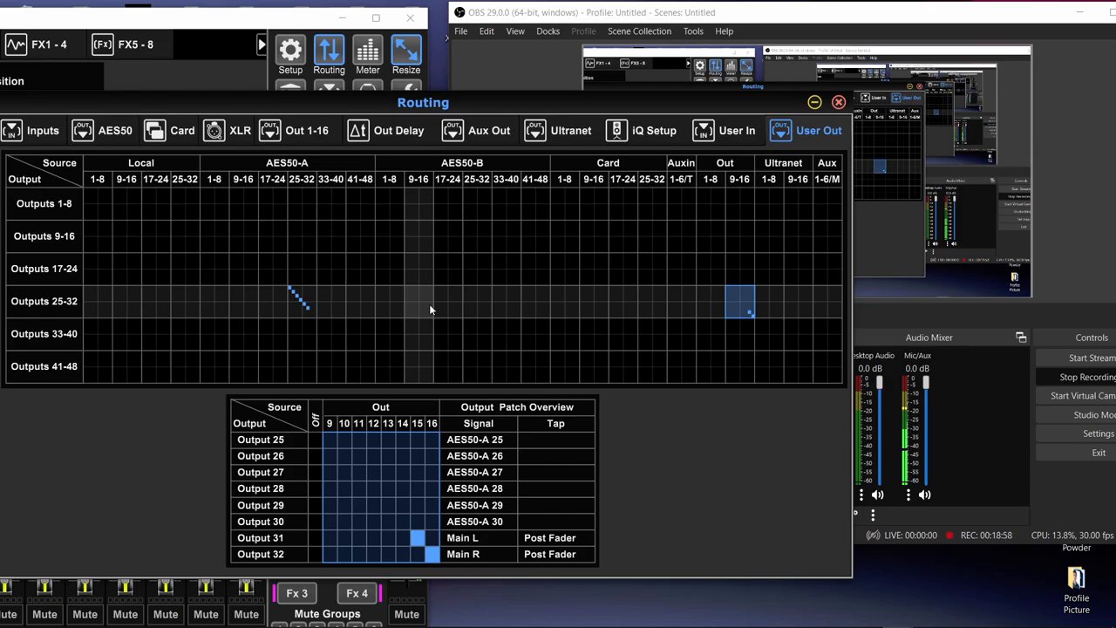